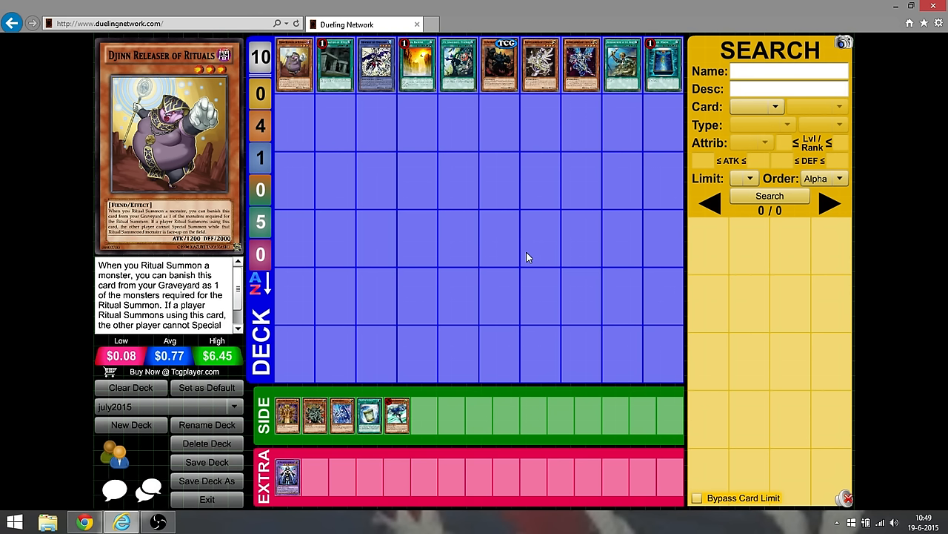
pyautogui.moveTo(255, 230)
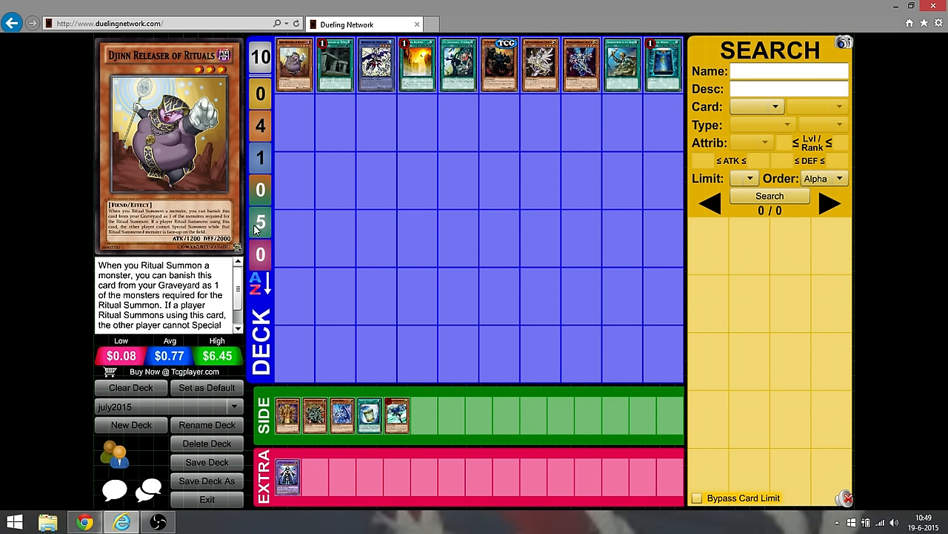
pyautogui.moveTo(293, 235)
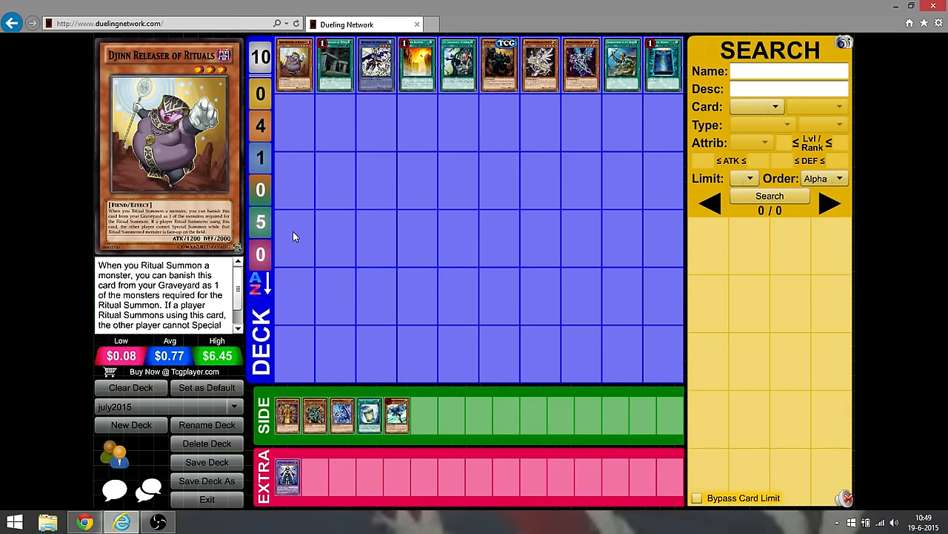
pyautogui.moveTo(318, 228)
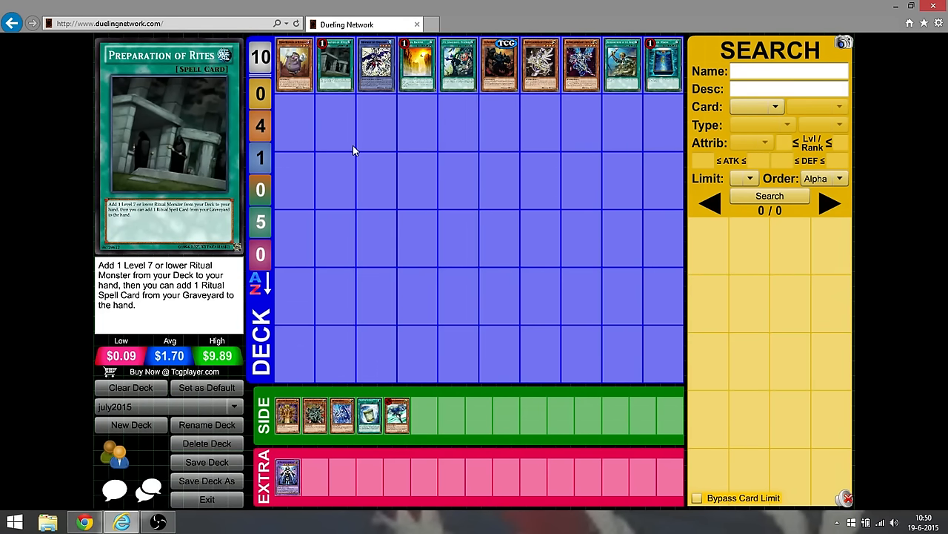
pyautogui.moveTo(382, 102)
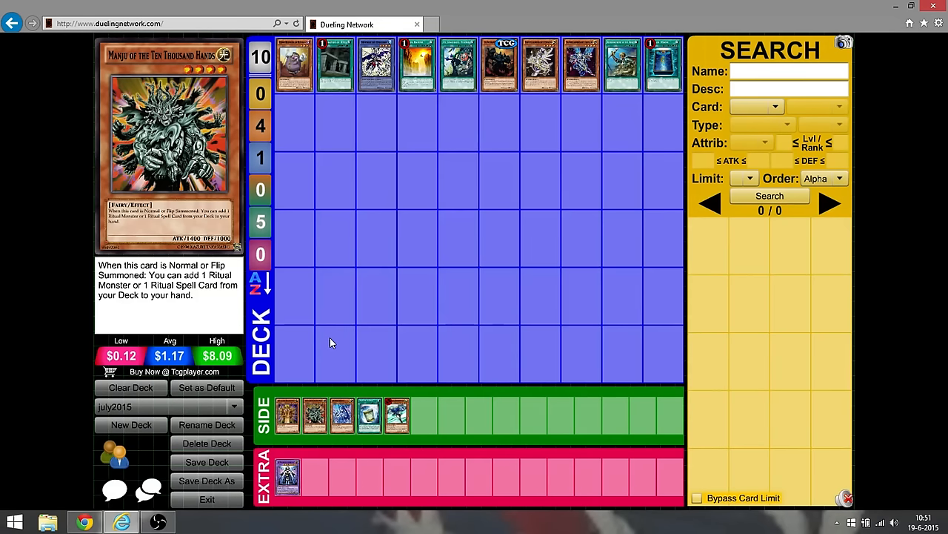
pyautogui.moveTo(408, 106)
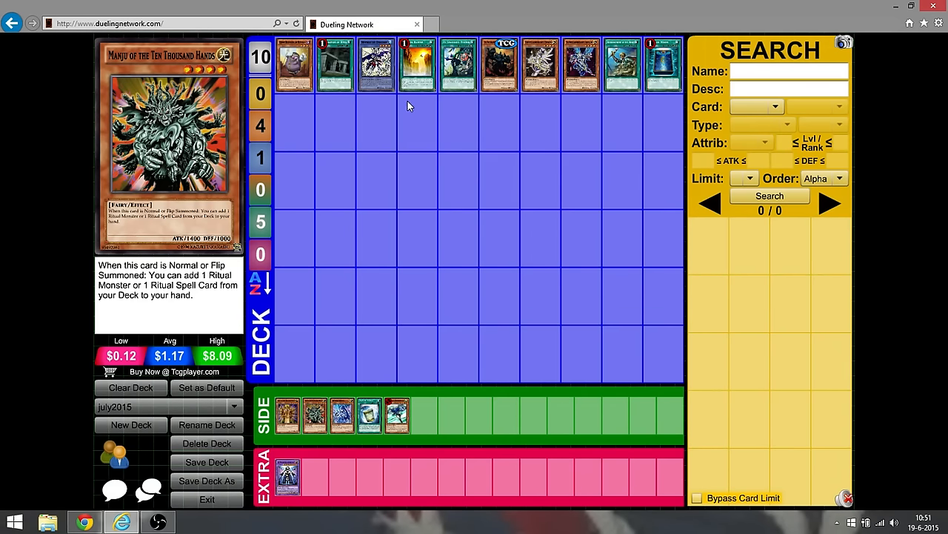
pyautogui.moveTo(417, 66)
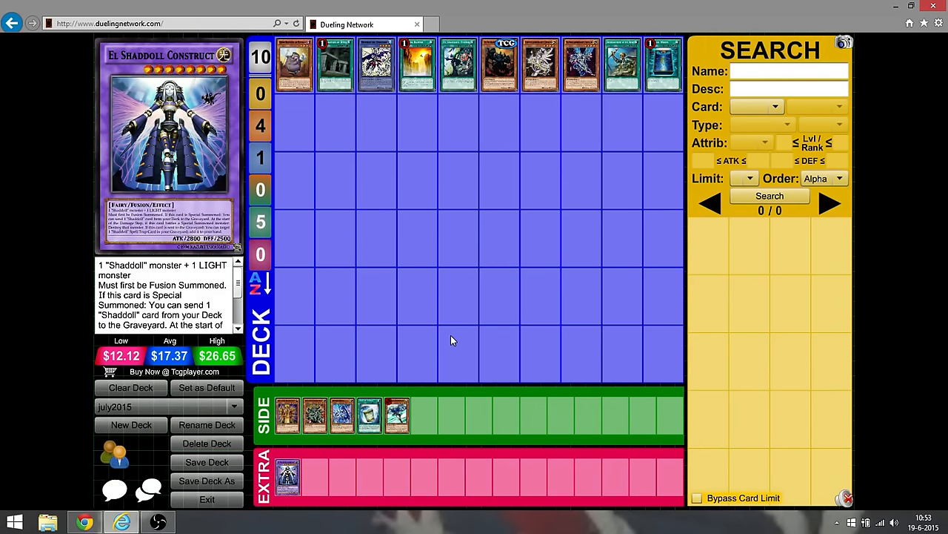
pyautogui.moveTo(465, 139)
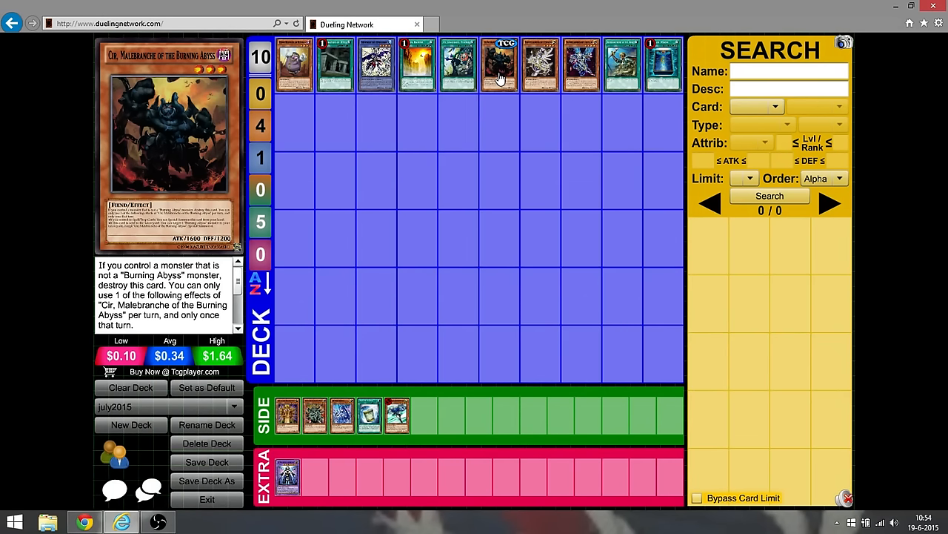
pyautogui.moveTo(539, 65)
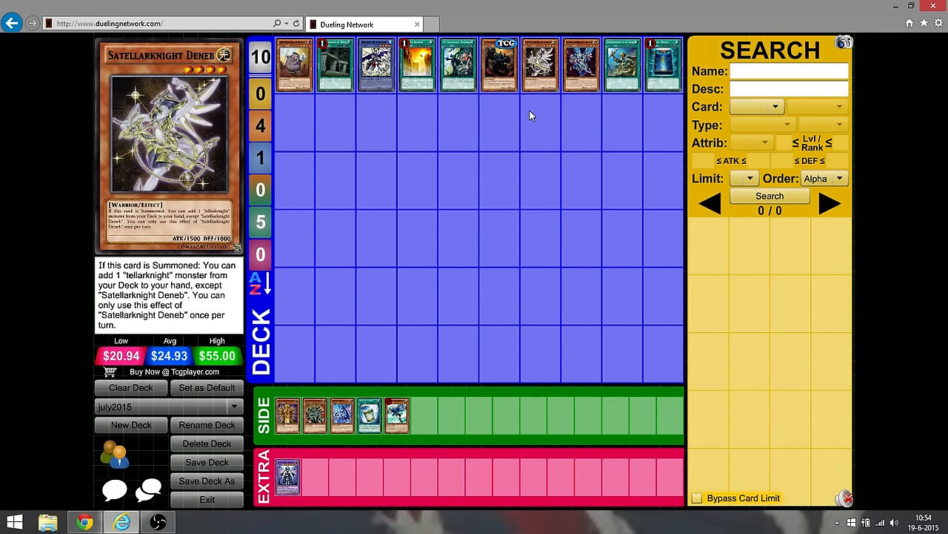
pyautogui.moveTo(531, 120)
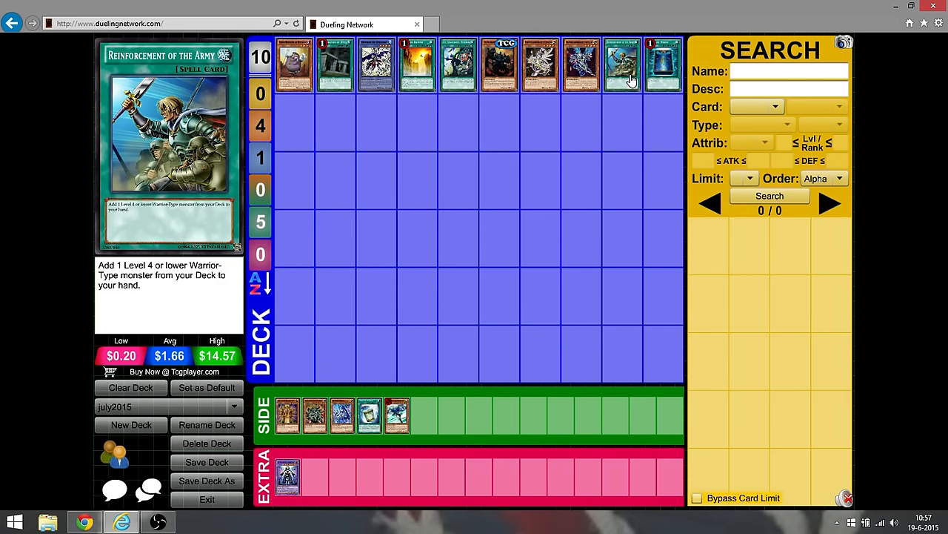
pyautogui.moveTo(664, 65)
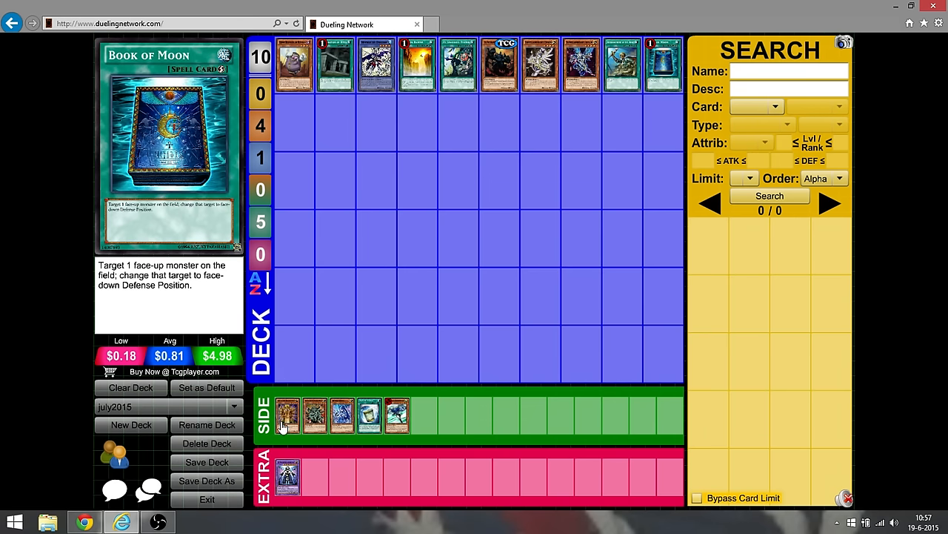
pyautogui.moveTo(314, 415)
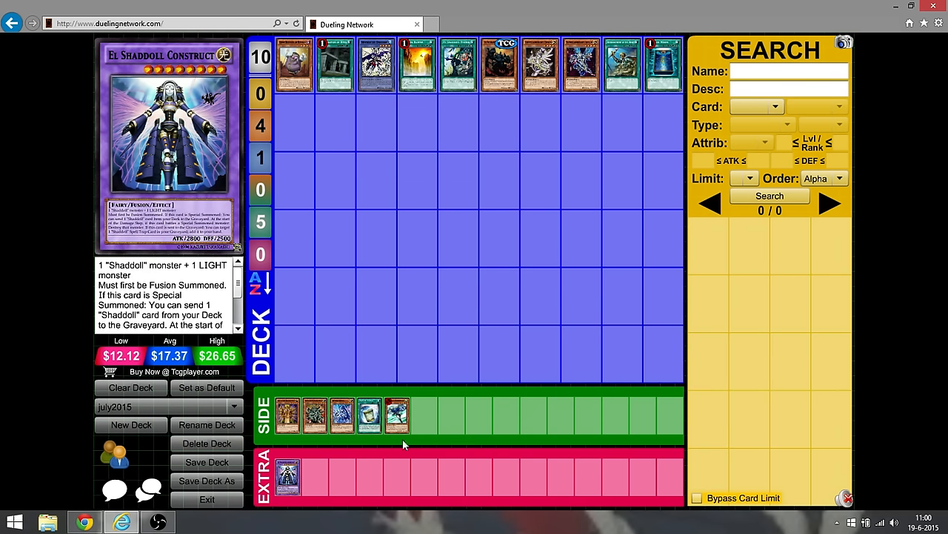
pyautogui.moveTo(504, 287)
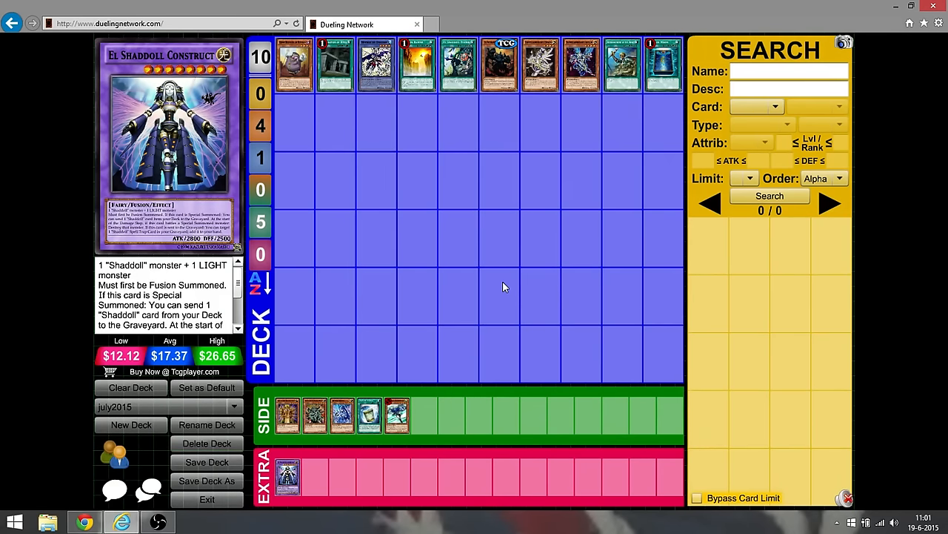
# Step: Search the card list by name for 'monster gate' to locate Monster Gate
pyautogui.click(788, 71)
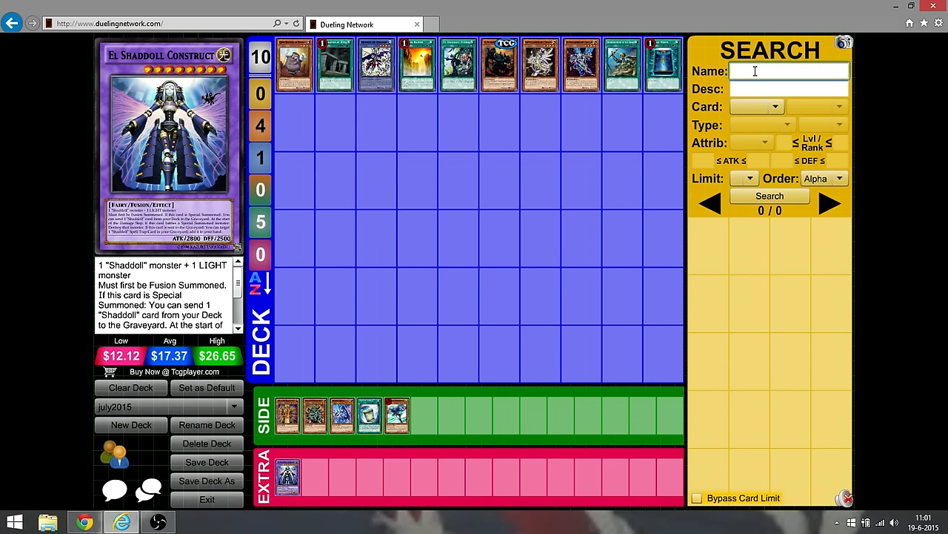
pyautogui.write('monster gate')
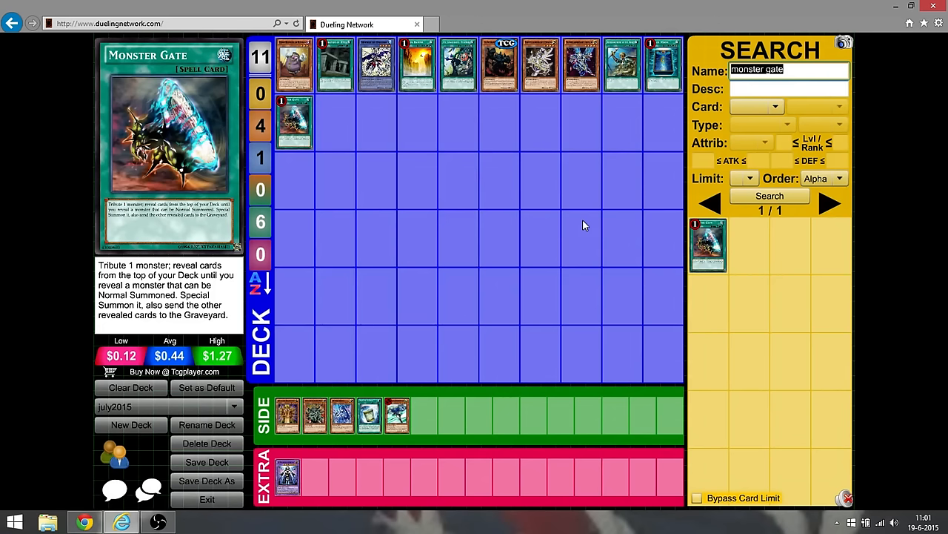
pyautogui.moveTo(302, 136)
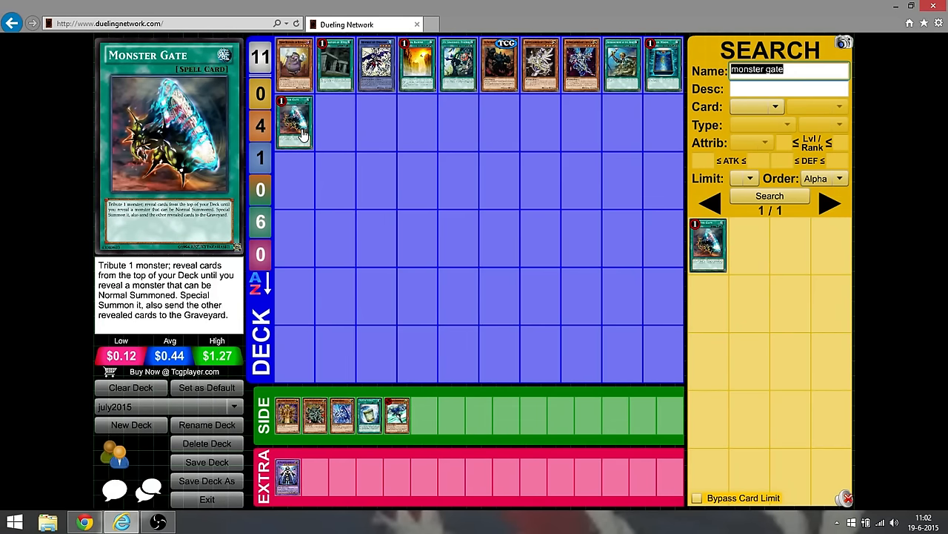
pyautogui.moveTo(308, 244)
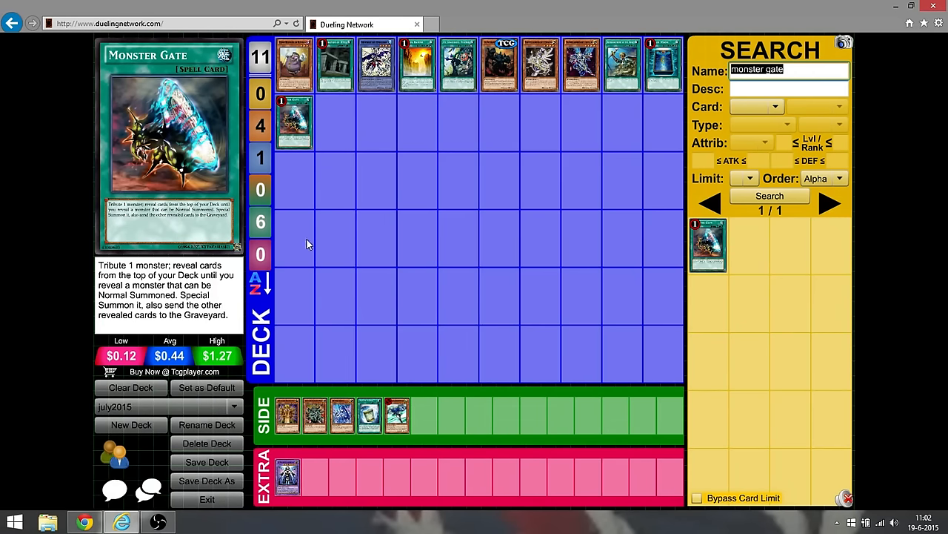